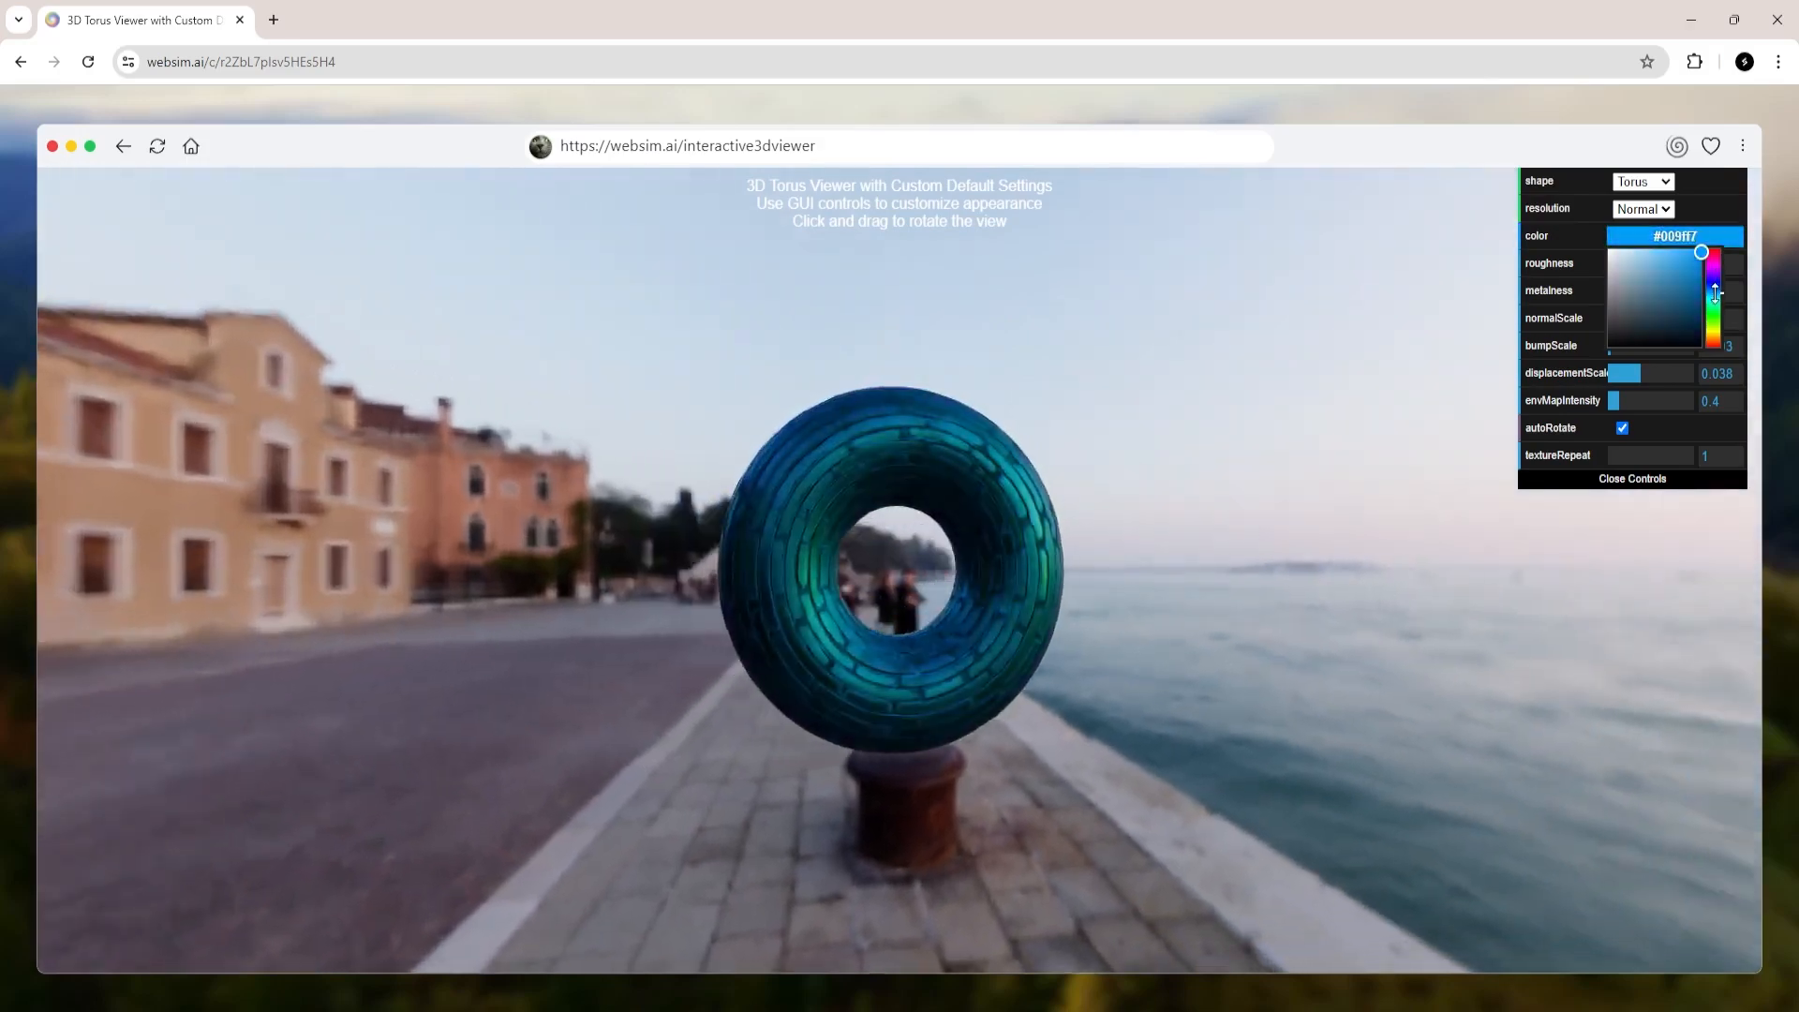
- Switch from the 3D torus viewer to the Black and Red Sports Cars dealership project
click(1614, 255)
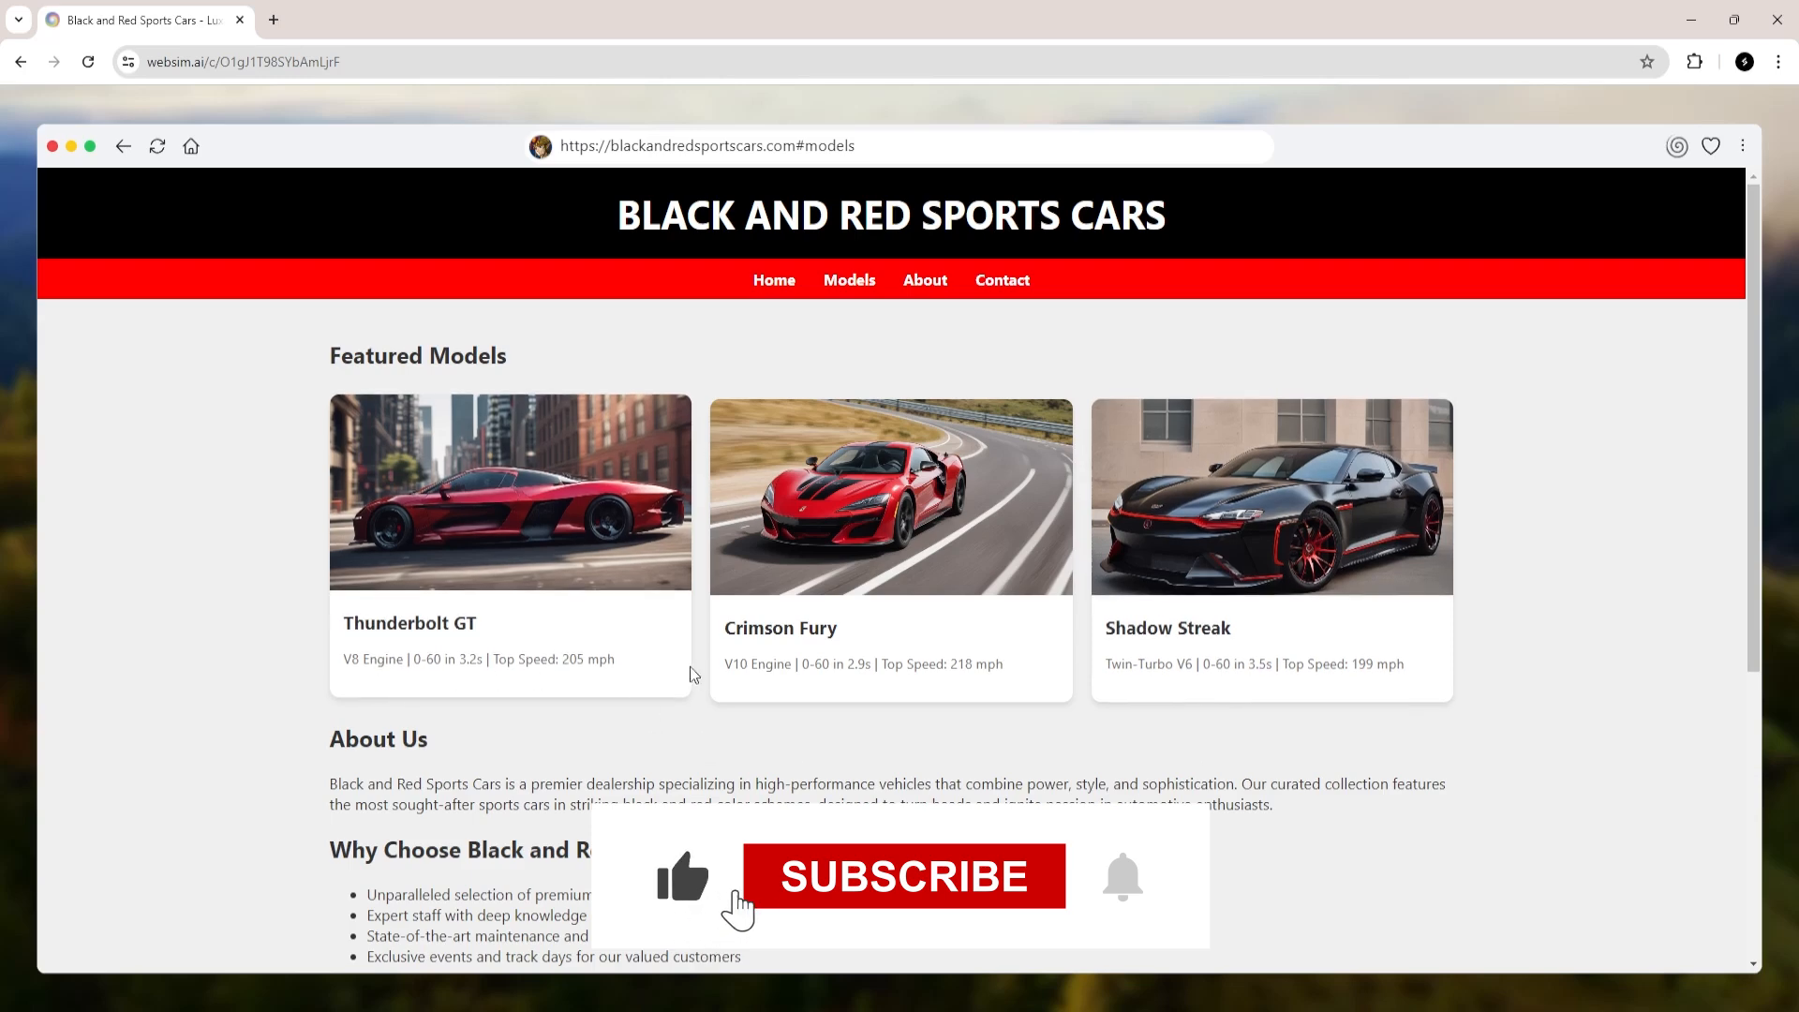
click(901, 875)
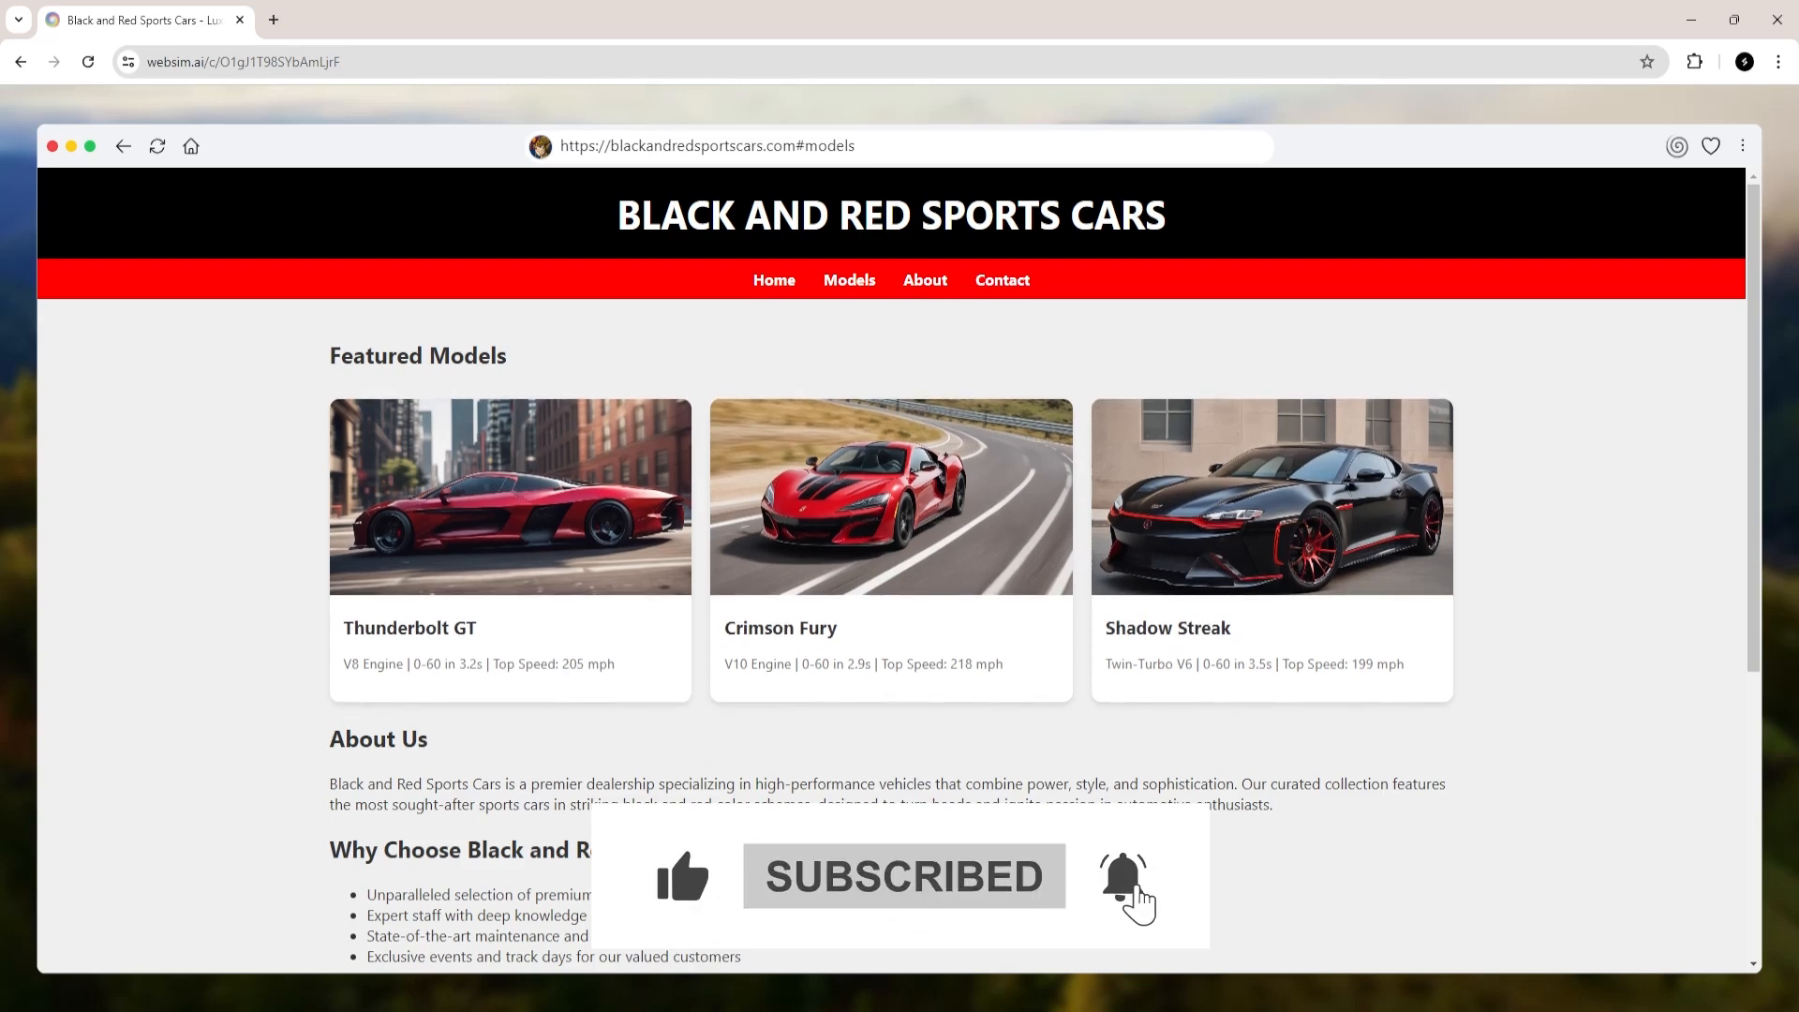